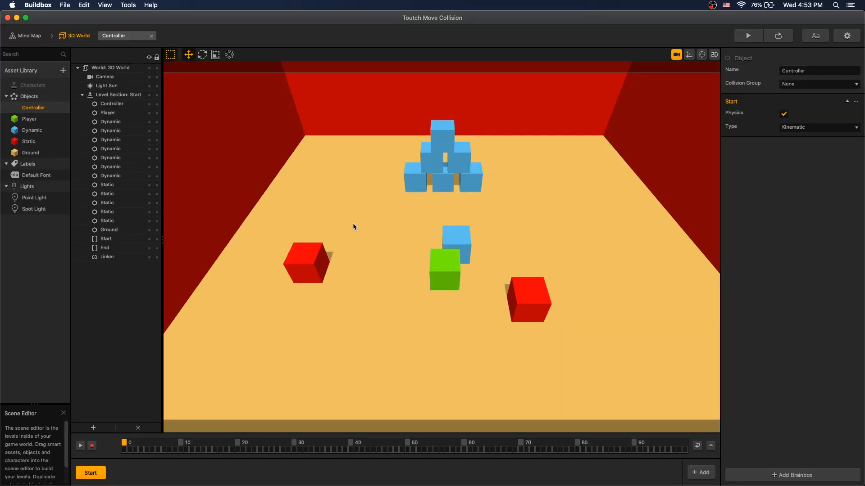
# View the Ground, Static, Dynamic and Player objects' physics properties in turn.
pyautogui.click(30, 152)
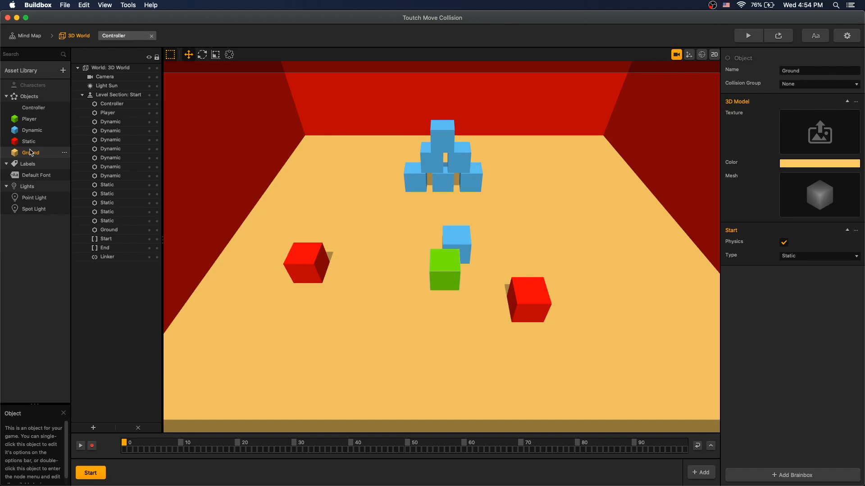
pyautogui.click(28, 141)
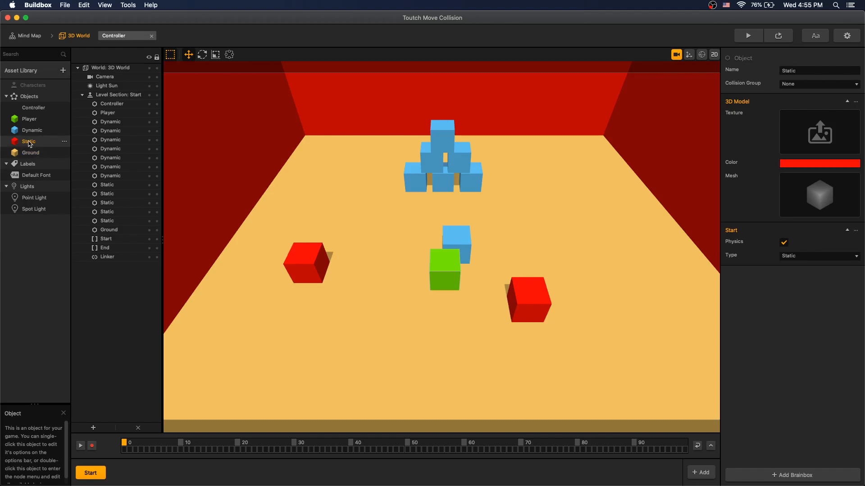
pyautogui.click(31, 130)
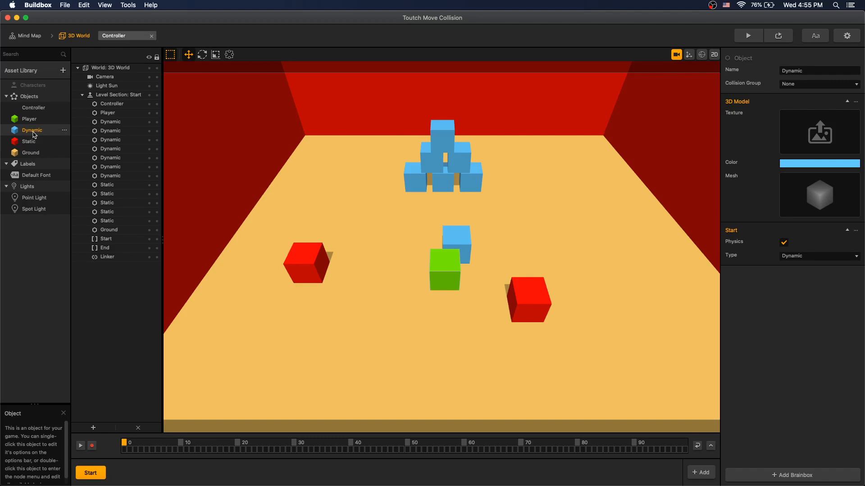
pyautogui.click(28, 119)
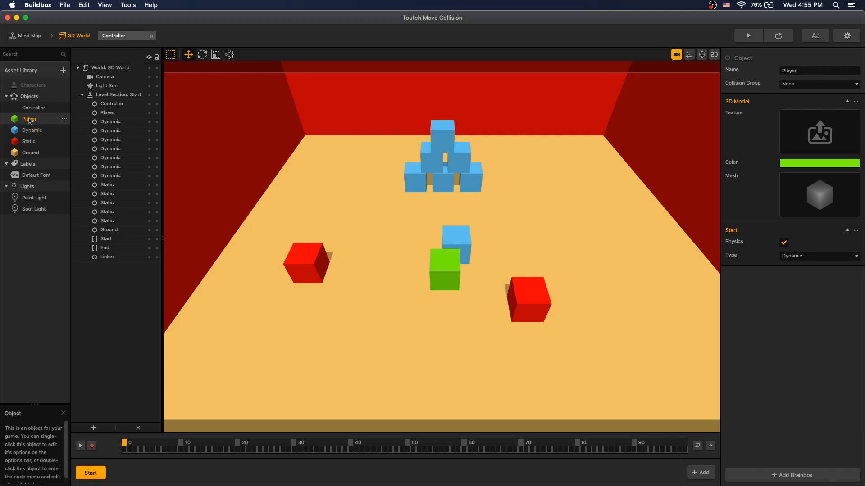
# Open the Player's logic and check its Y position factor is locked at 0.
pyautogui.doubleClick(29, 119)
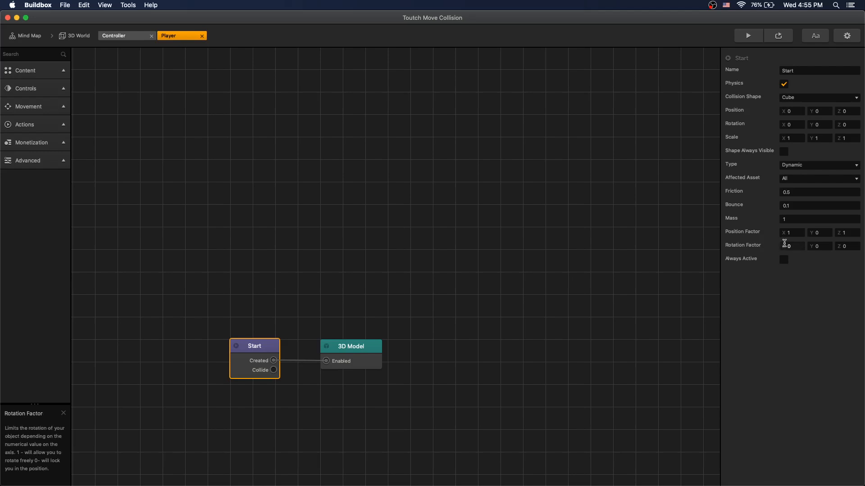
pyautogui.moveTo(849, 246)
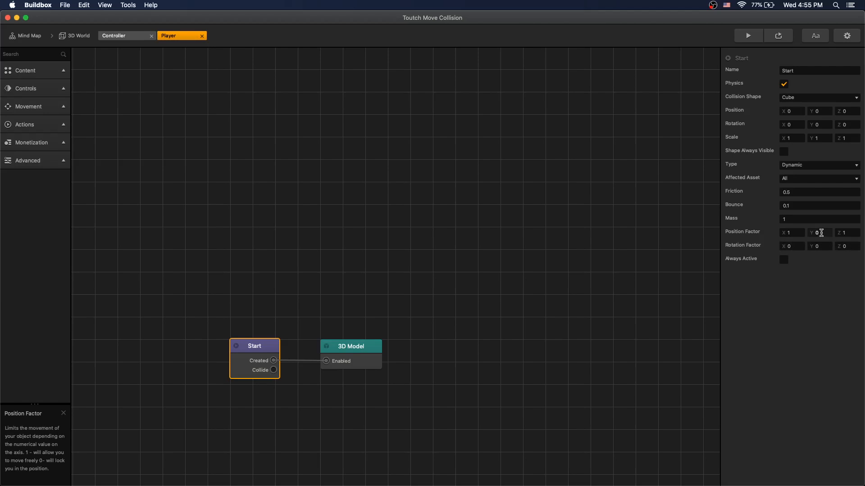
pyautogui.click(78, 36)
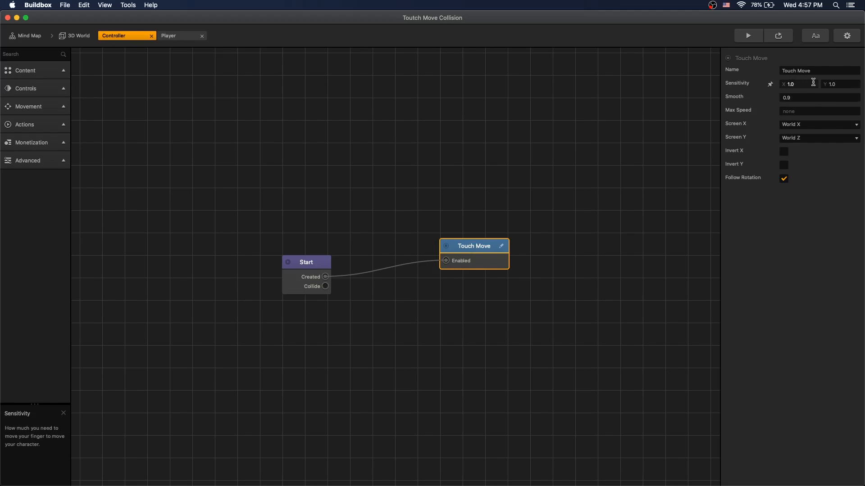
# Review the Controller's Touch Move sensitivity setting mapping to World X and Z.
pyautogui.click(306, 262)
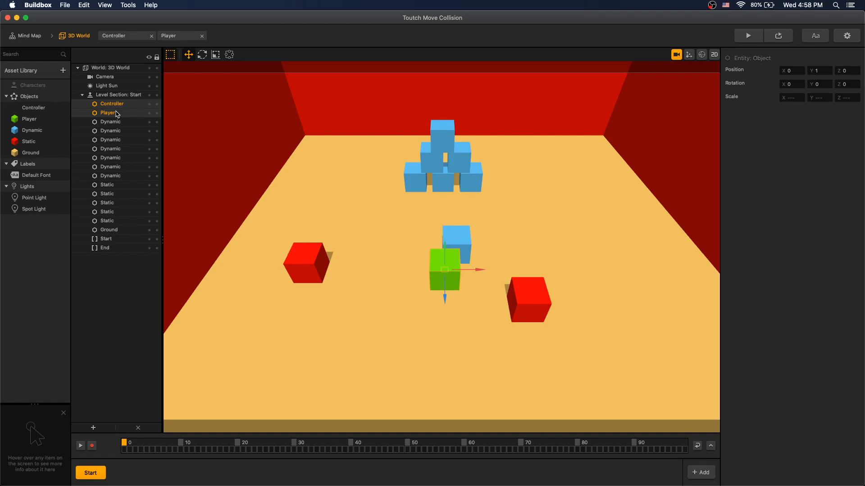
pyautogui.moveTo(120, 115)
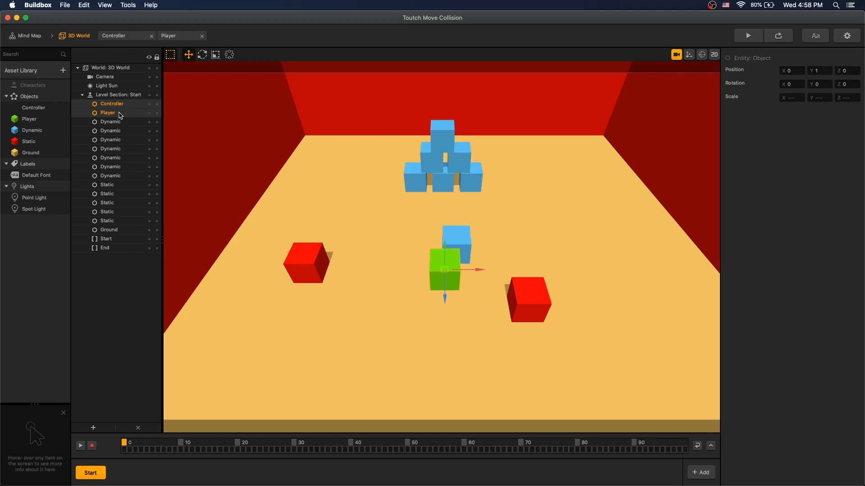
# Use Link Selected on Controller and Player to add a Linker.
pyautogui.click(93, 427)
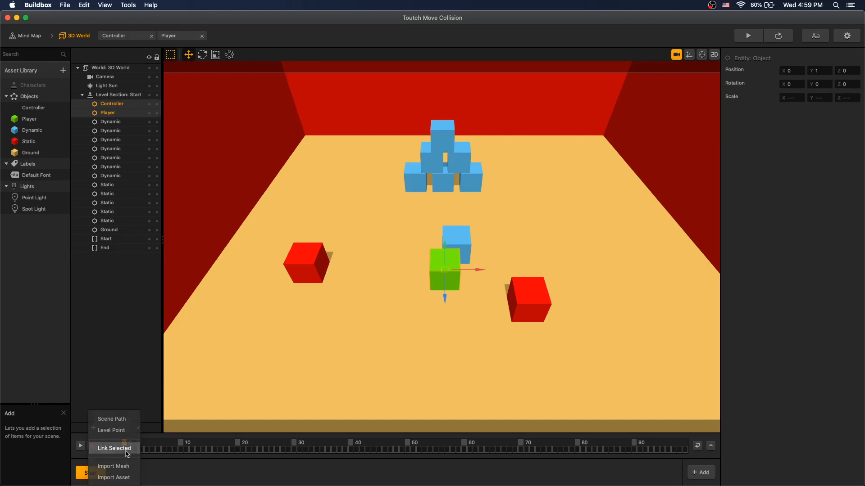
pyautogui.click(114, 448)
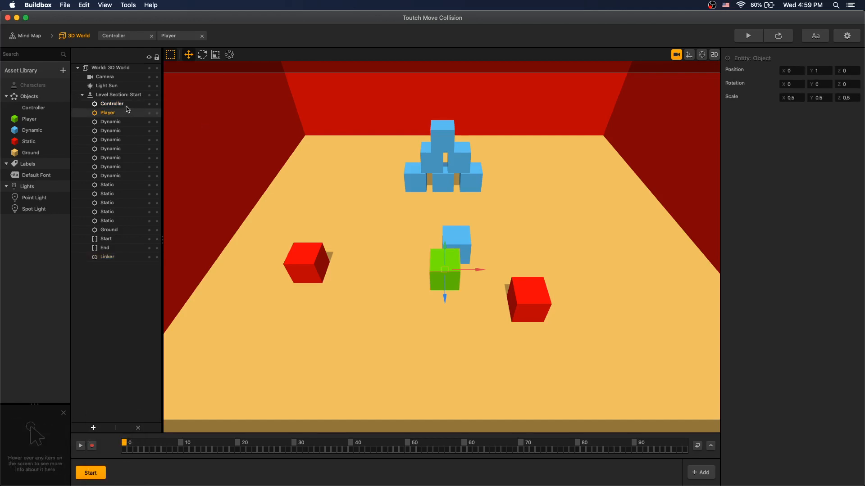
pyautogui.click(111, 103)
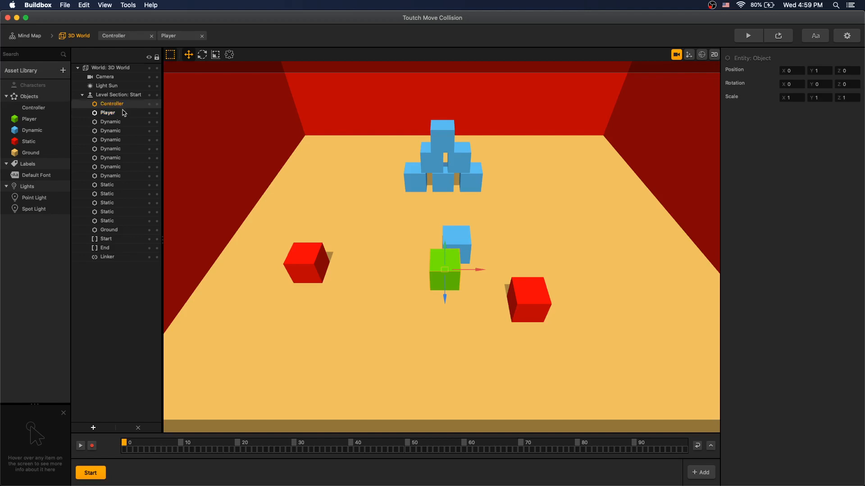
pyautogui.click(107, 112)
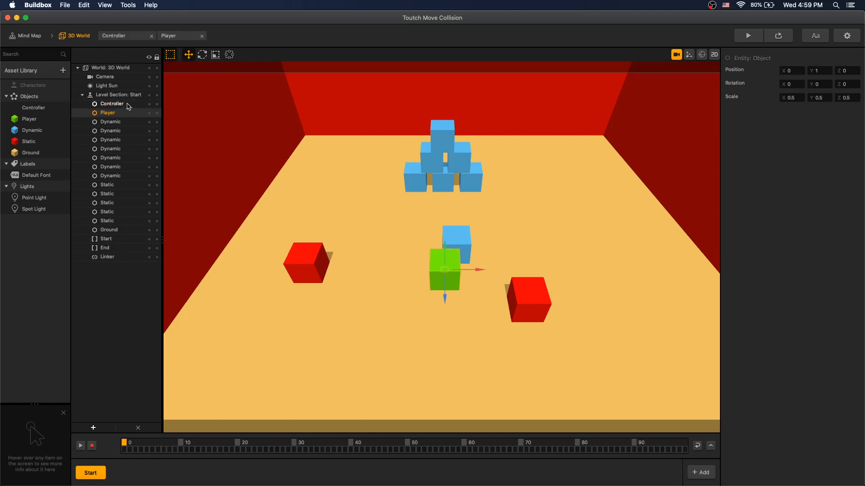